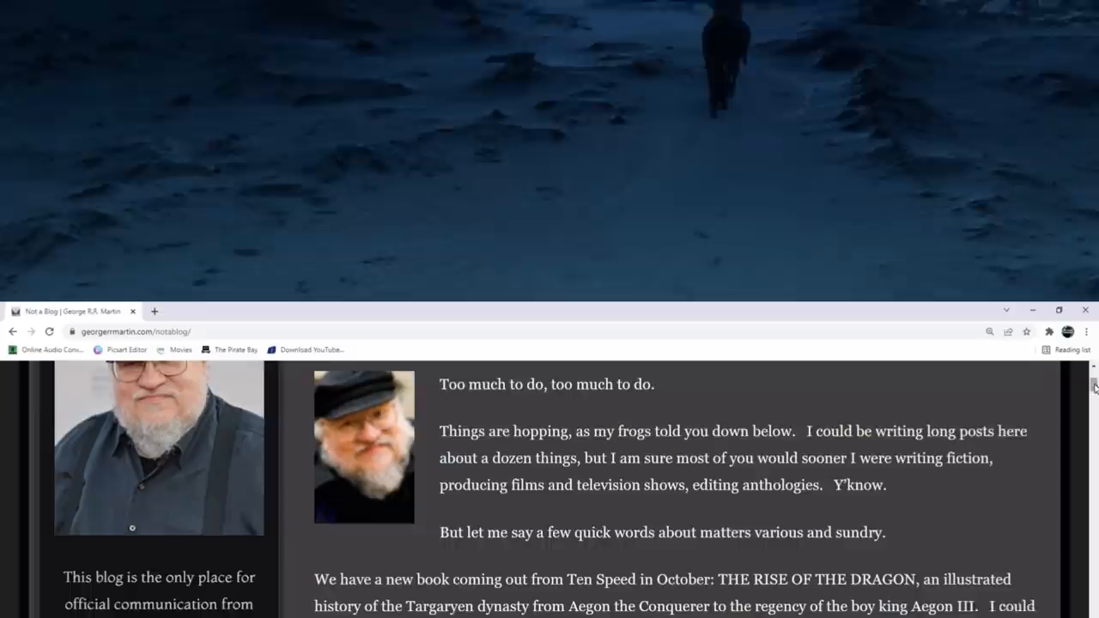
{"action": "scroll", "scroll_direction": "down", "scroll_amount": 3}
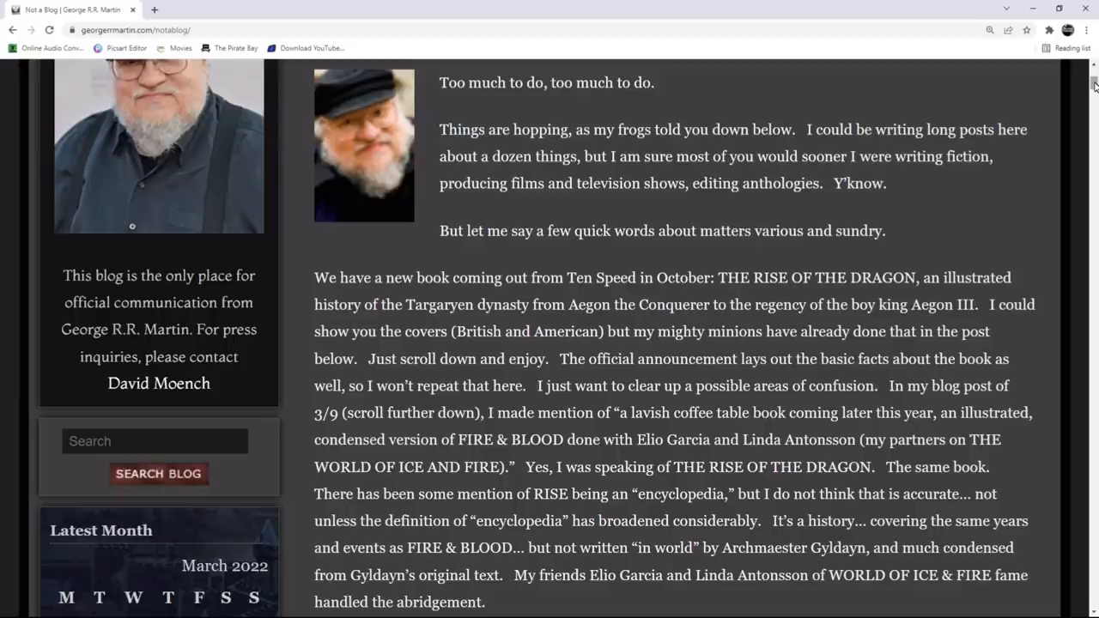
{"action": "scroll", "scroll_direction": "down", "scroll_amount": 3}
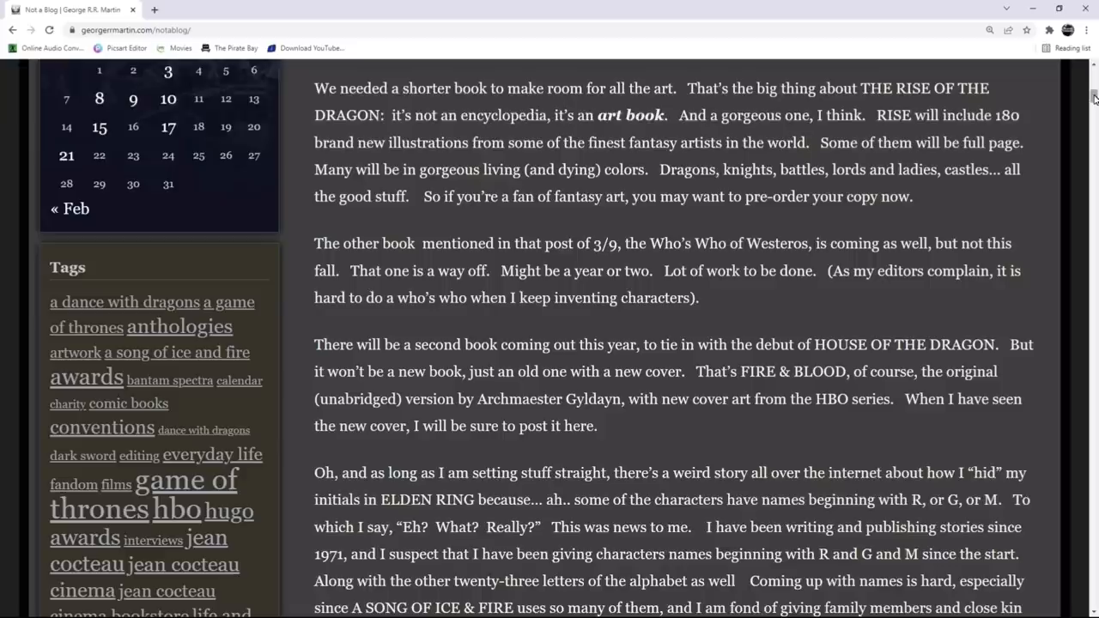
{"action": "scroll", "scroll_direction": "down", "scroll_amount": 3}
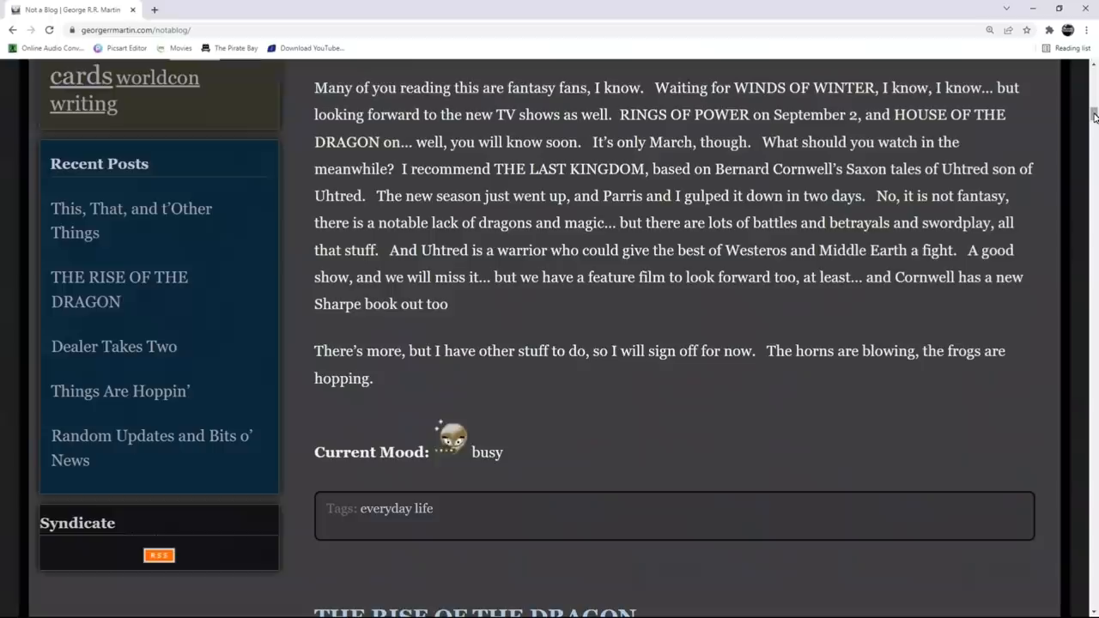